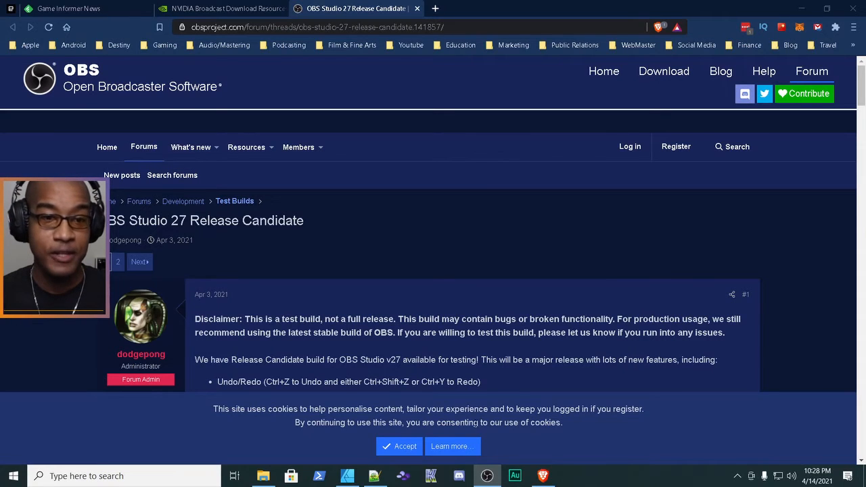
pyautogui.moveTo(281, 263)
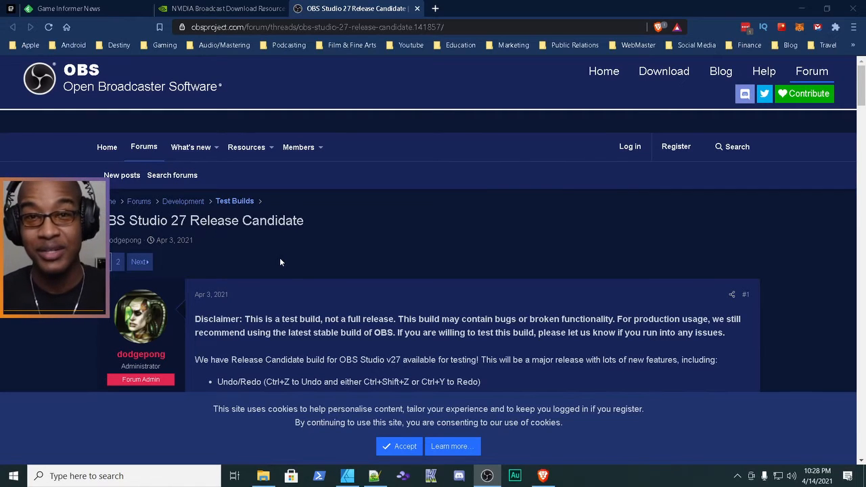
pyautogui.moveTo(287, 273)
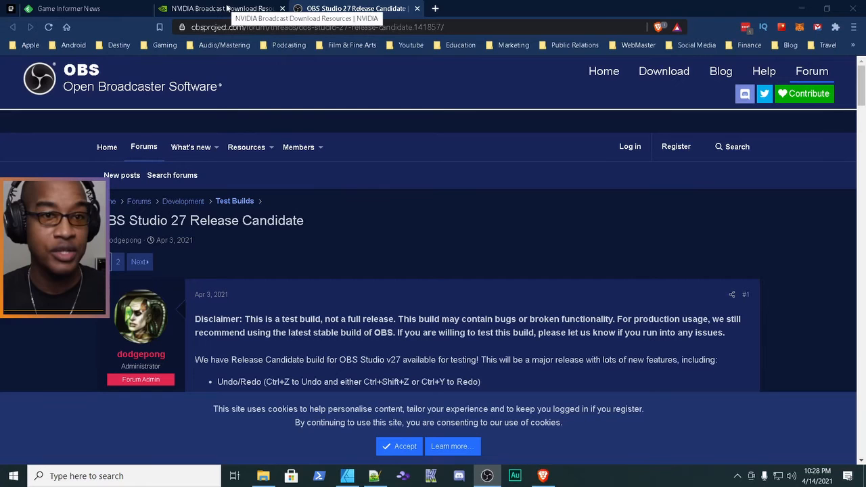
# Bring the Audio Effects download buttons for RTX 30 and RTX 20 GPUs into view
pyautogui.click(217, 8)
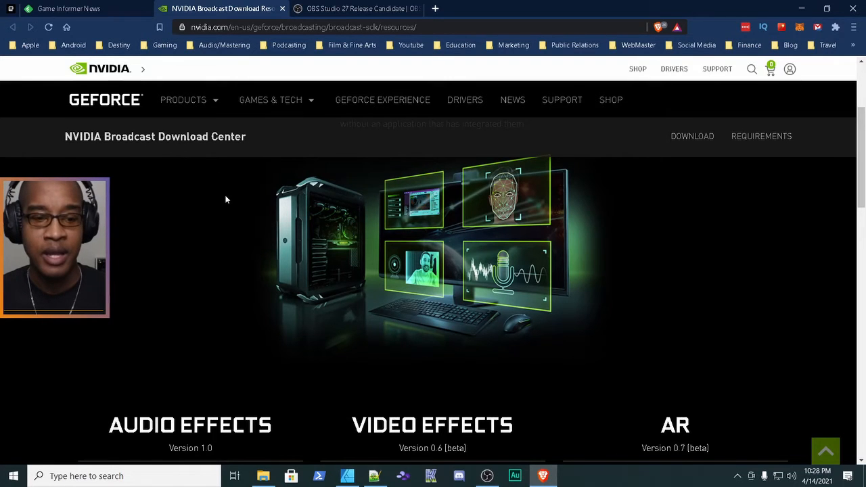
pyautogui.scroll(-3)
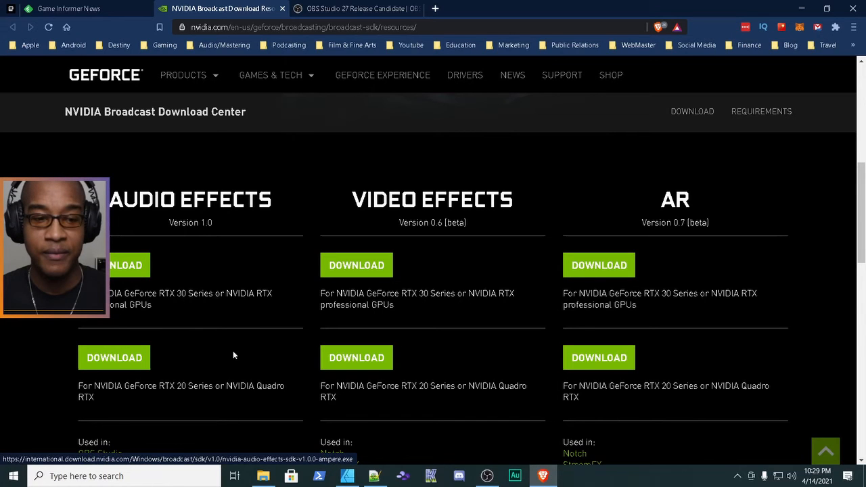
pyautogui.moveTo(218, 422)
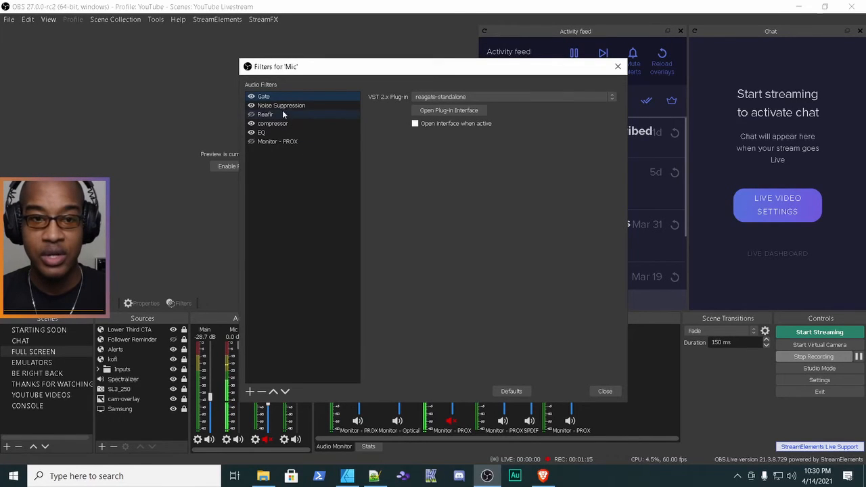
# Add a Noise Suppression 2 filter to the Mic using the NVIDIA Noise Removal method
pyautogui.click(263, 96)
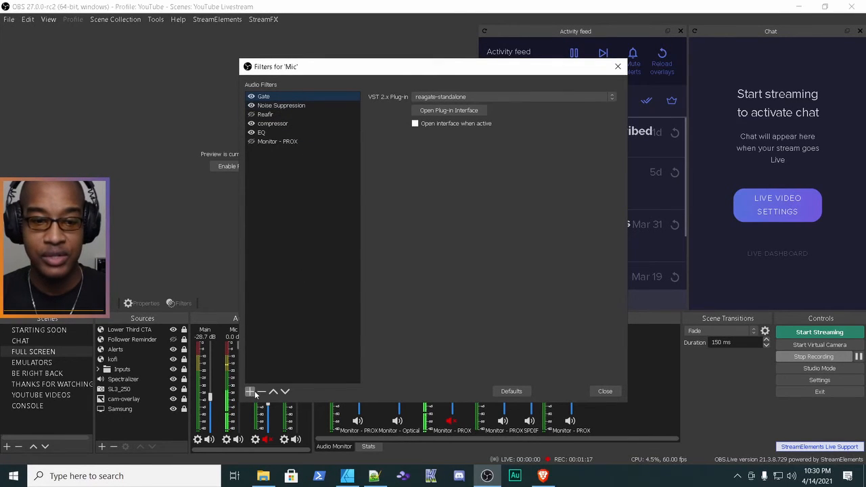
pyautogui.click(249, 393)
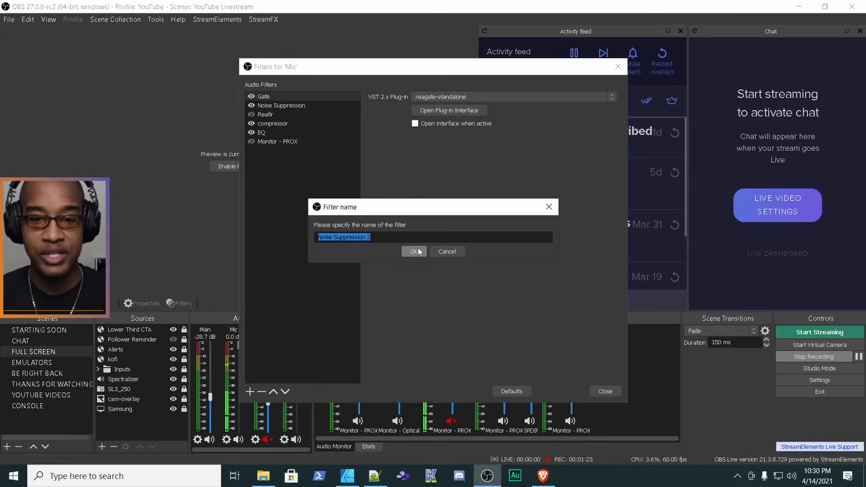
pyautogui.click(414, 251)
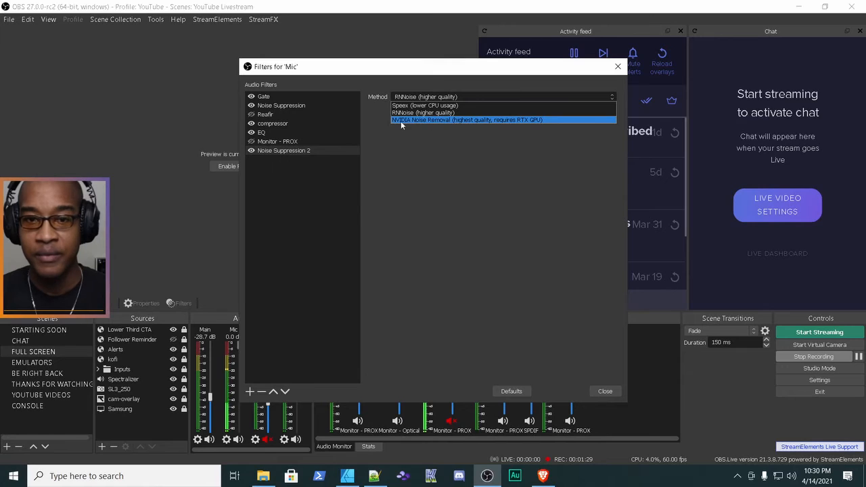
pyautogui.moveTo(480, 126)
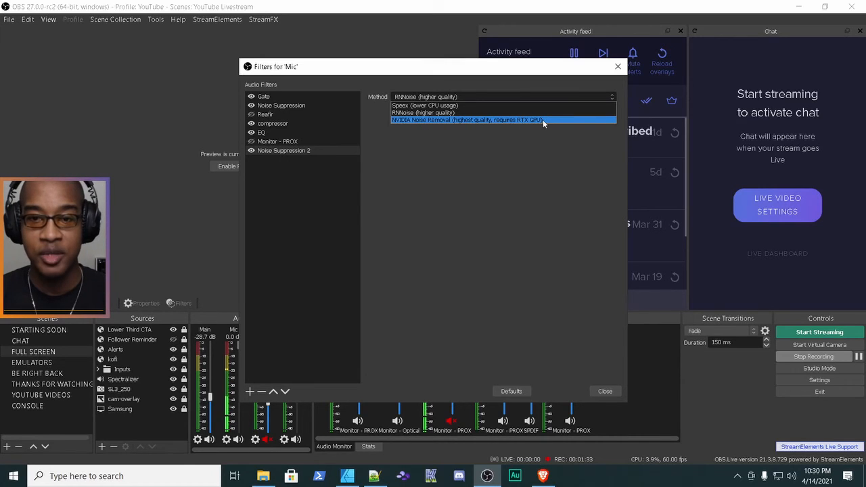
pyautogui.click(468, 119)
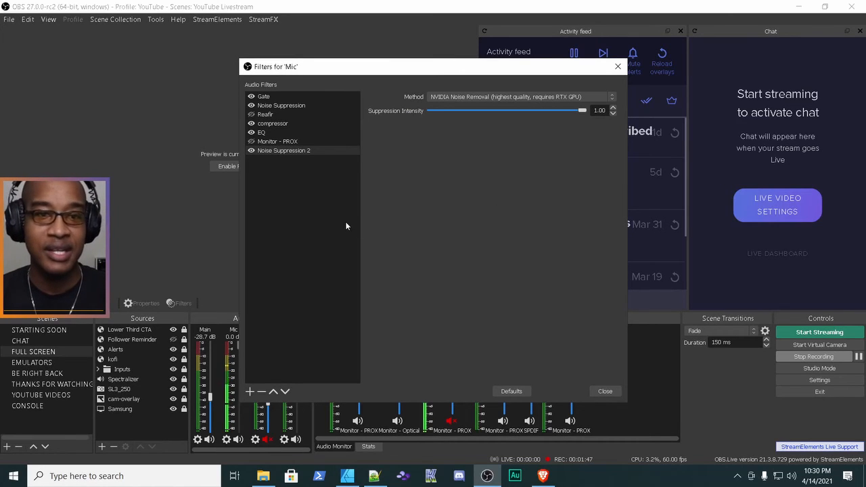
pyautogui.moveTo(304, 150)
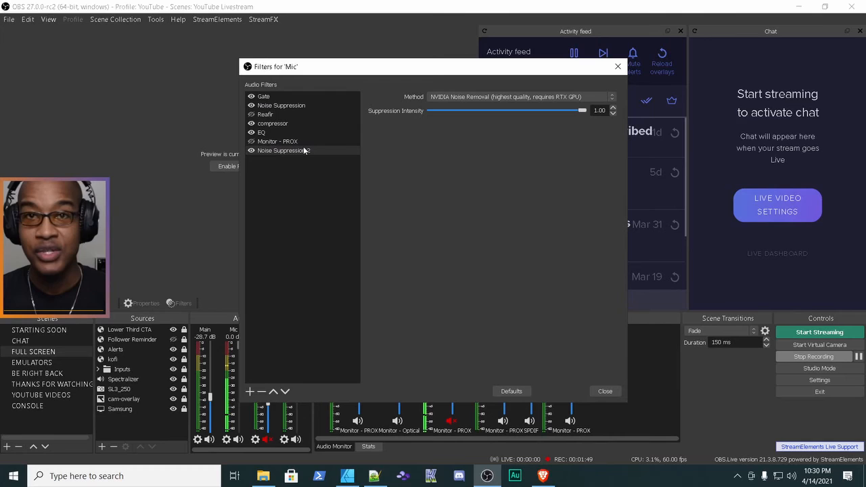
# Move Noise Suppression 2 up so it sits right after Gate
pyautogui.click(282, 105)
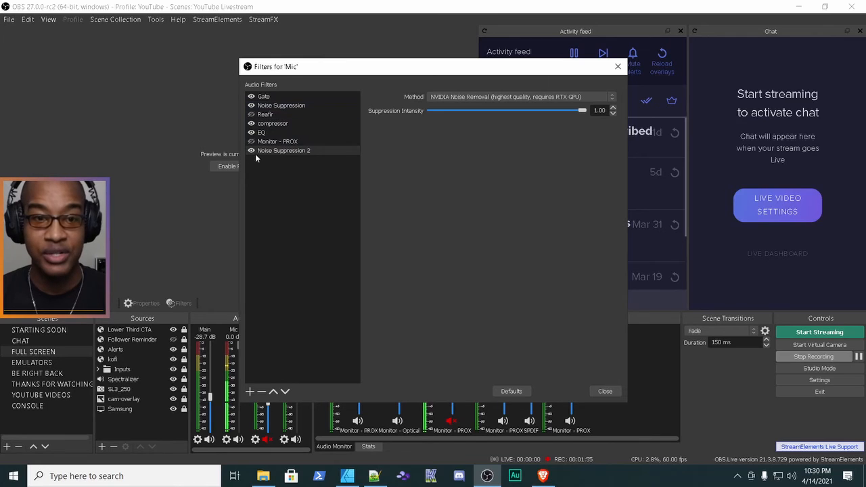
pyautogui.click(274, 392)
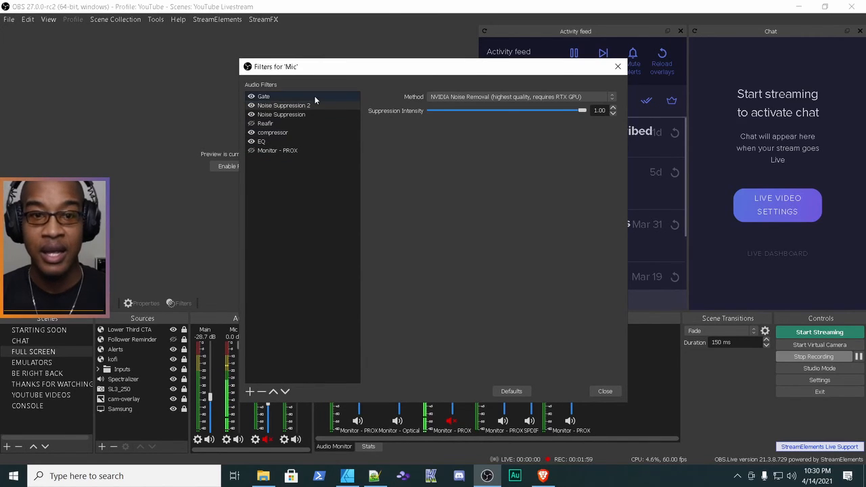
# Remove the Reafir filter from the Mic chain, confirming the deletion
pyautogui.click(266, 123)
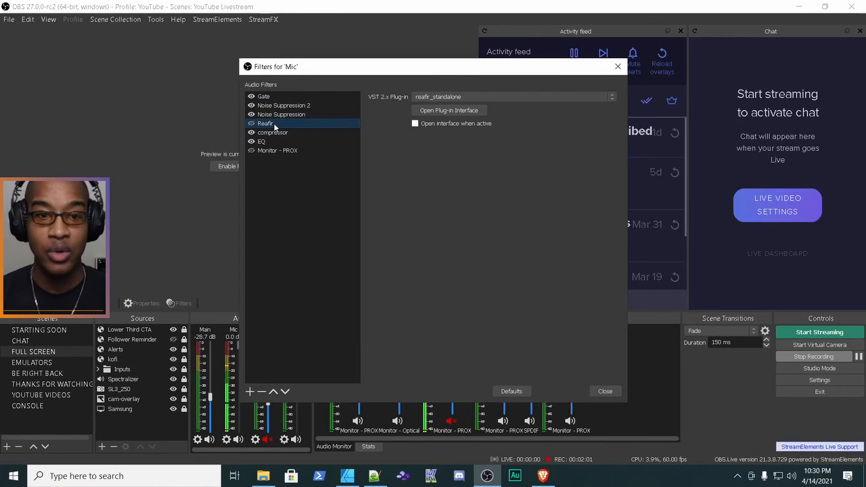
pyautogui.click(270, 393)
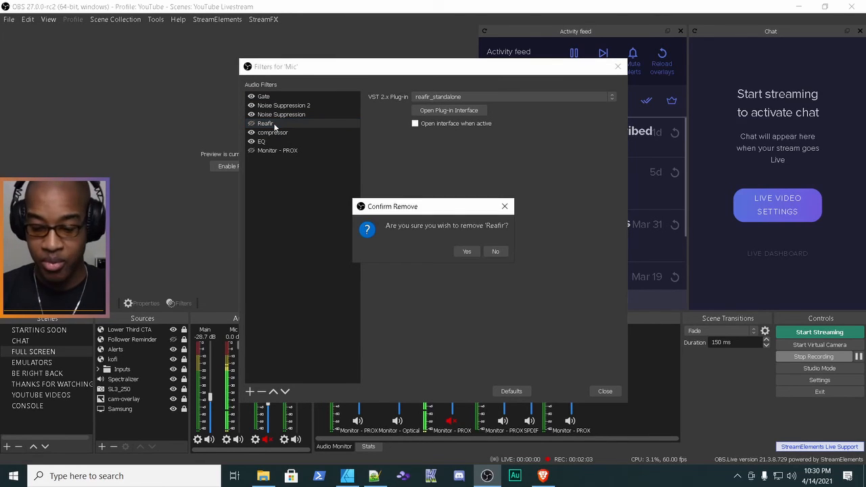
pyautogui.click(466, 250)
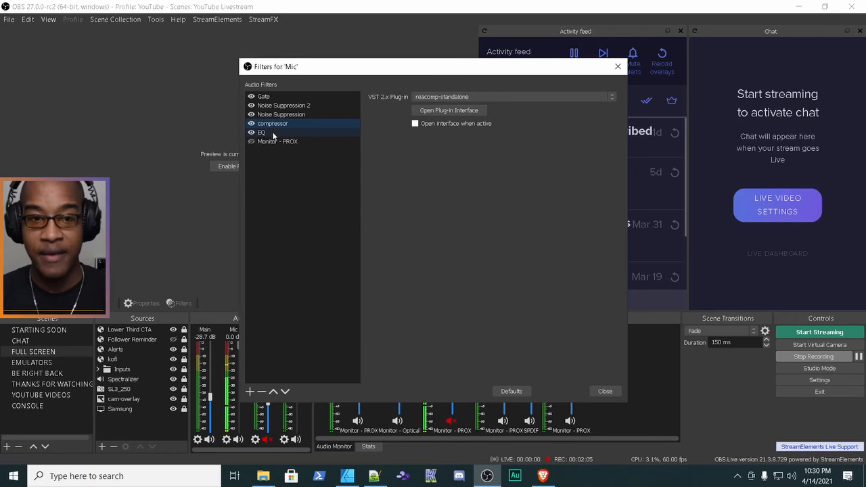